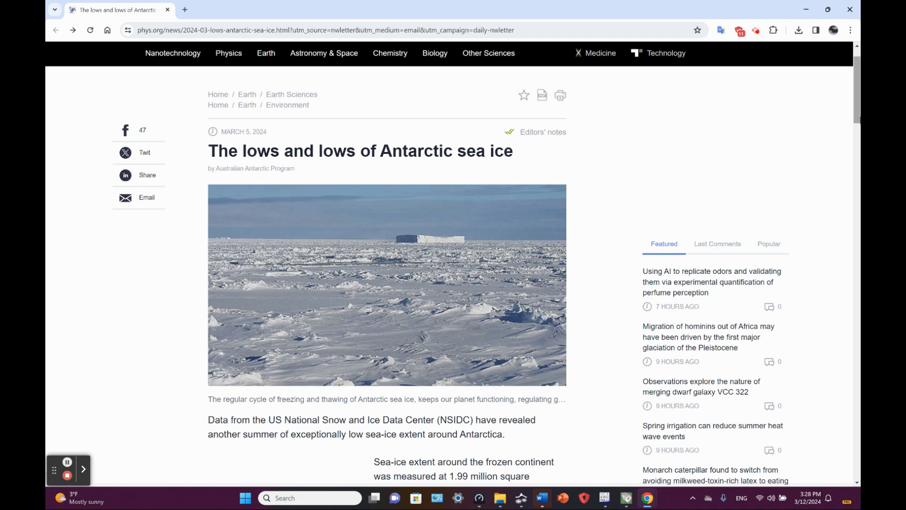
# Step: Scroll past the headline and photo to Dr. Petra Heil's warning of global consequences
pyautogui.scroll(-3)
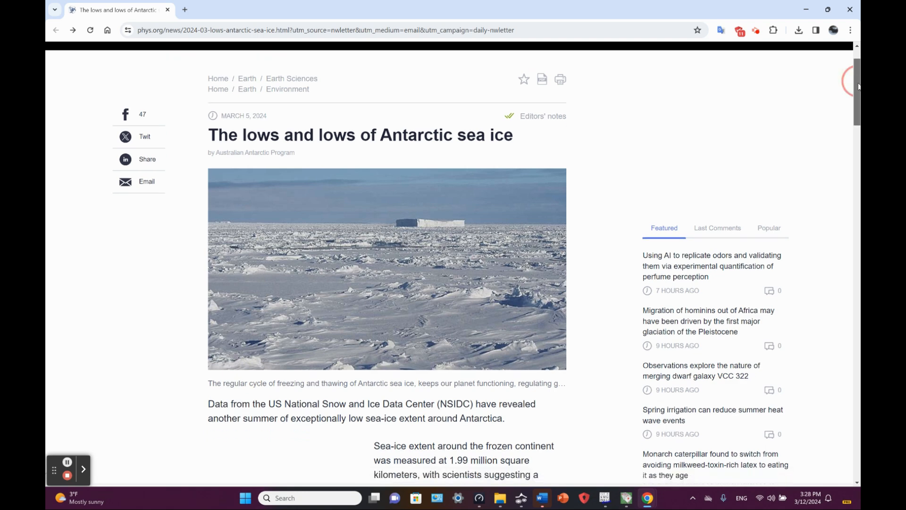
pyautogui.scroll(-3)
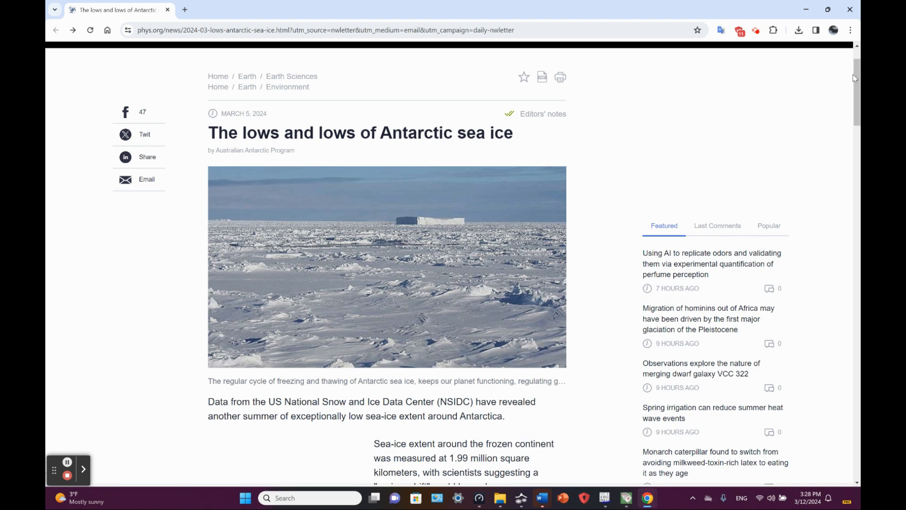
pyautogui.scroll(-3)
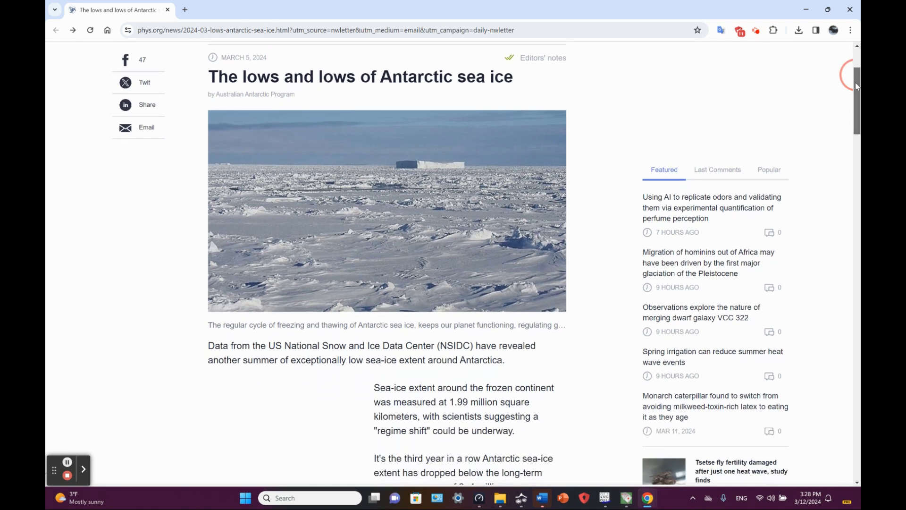
pyautogui.scroll(-3)
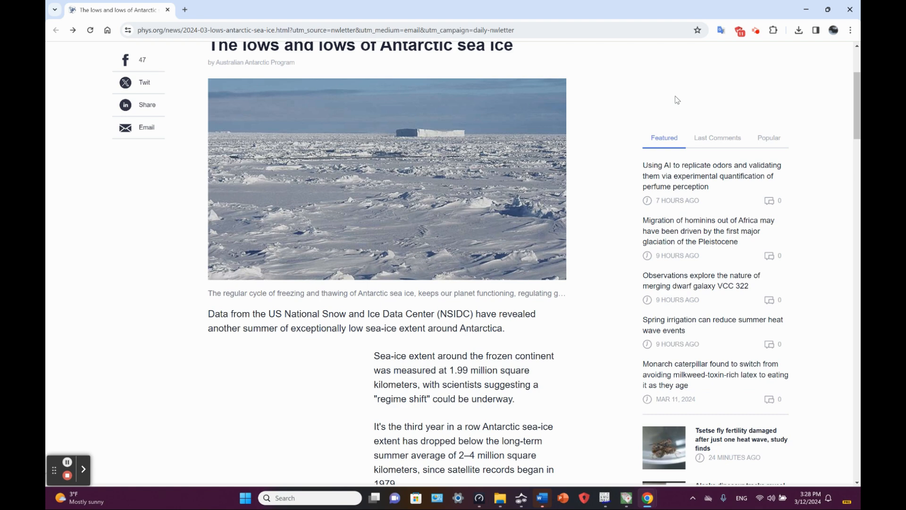
pyautogui.scroll(-3)
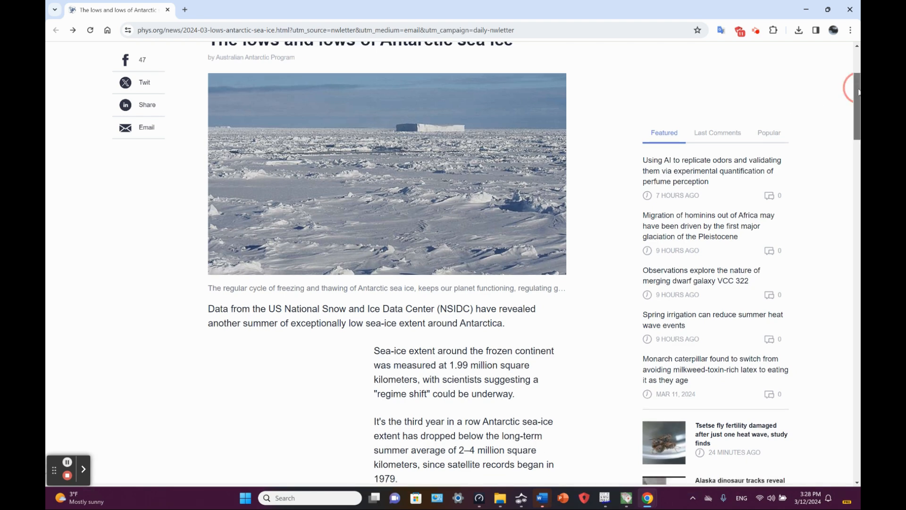
pyautogui.scroll(-3)
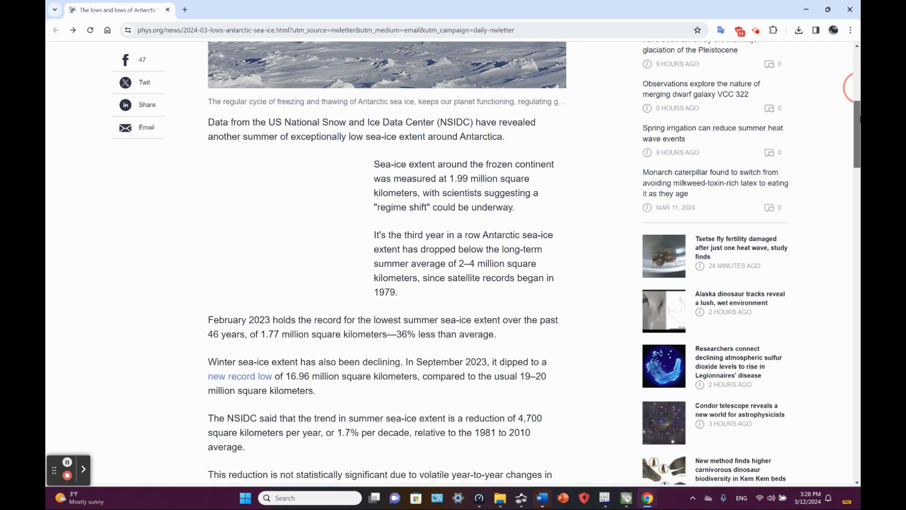
pyautogui.scroll(-3)
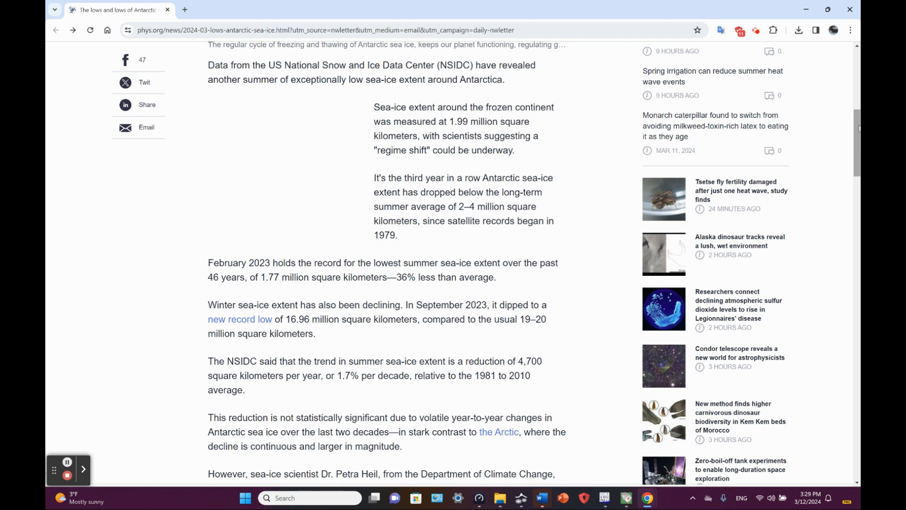
pyautogui.scroll(-3)
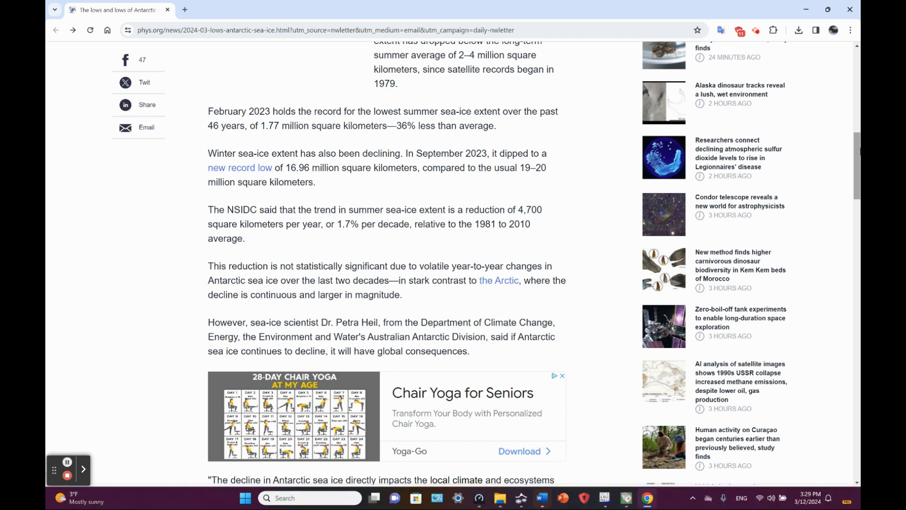
pyautogui.moveTo(517, 92)
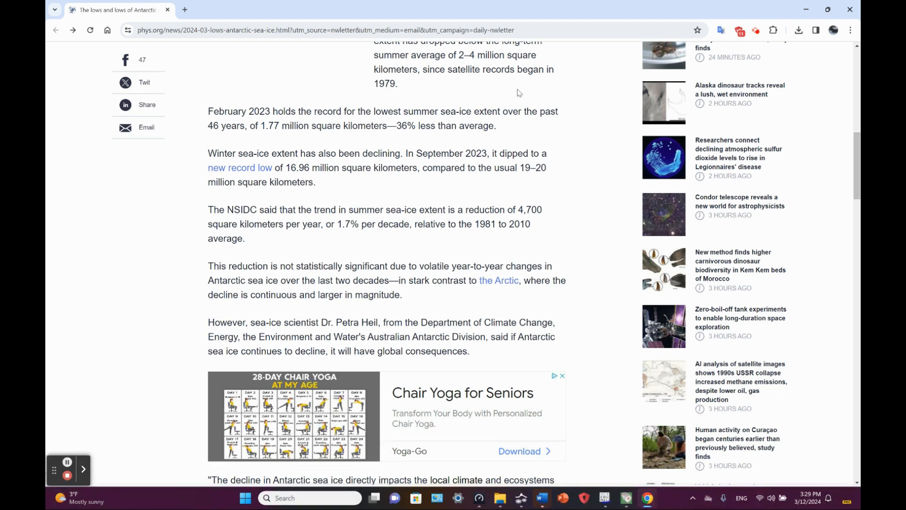
# Step: Select the phrase "36% less than average." about the February 2023 record low
pyautogui.moveTo(397, 126); pyautogui.dragTo(466, 126)
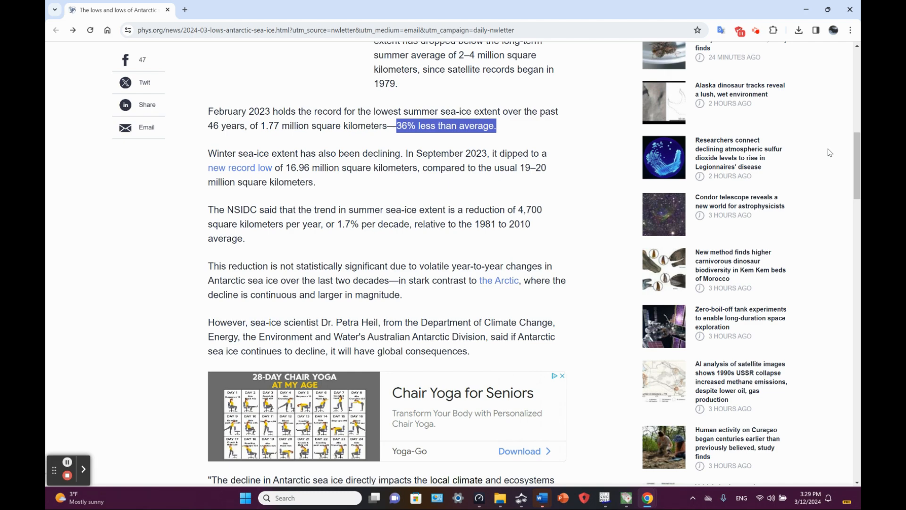
# Step: Scroll past the ad to the paragraphs on the 2016 decline and ocean warming
pyautogui.scroll(-3)
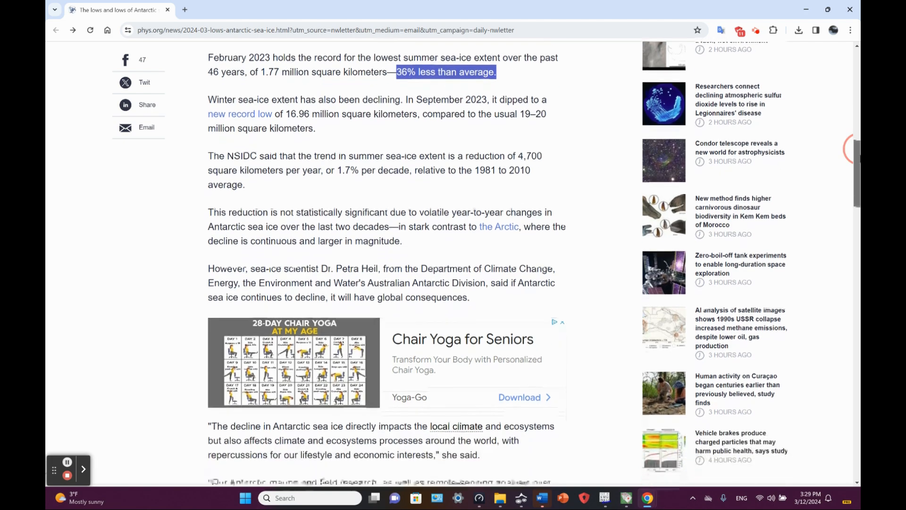
pyautogui.scroll(-3)
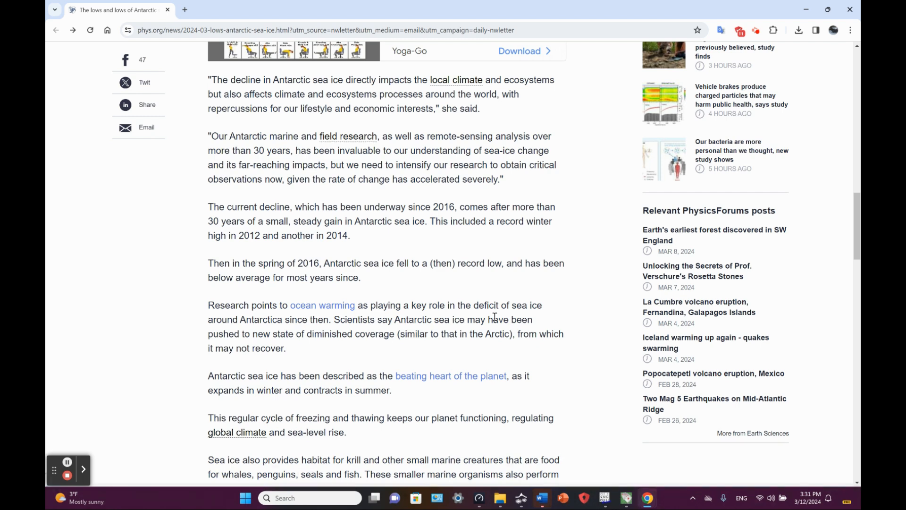
# Step: Select "the rate of change has accelerated severely." and scroll toward the Australian Antarctic Program paragraph
pyautogui.click(315, 178)
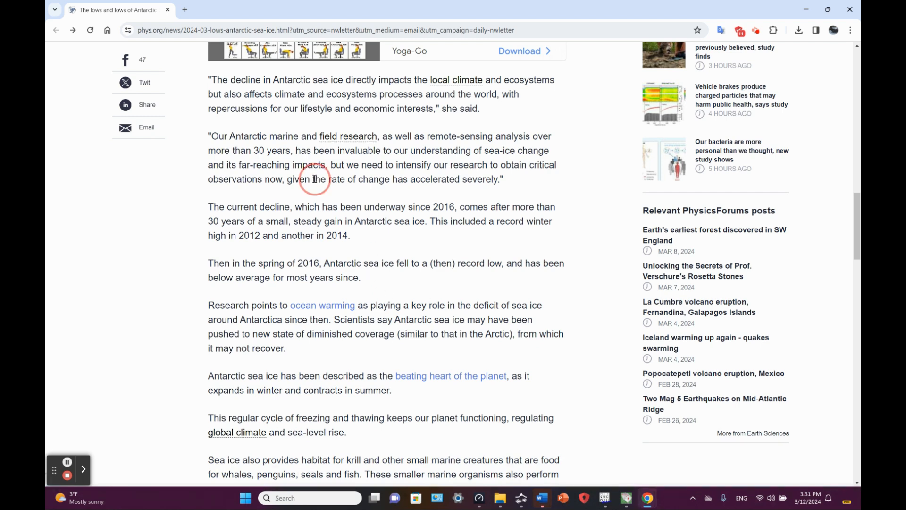
pyautogui.moveTo(312, 179); pyautogui.dragTo(503, 179)
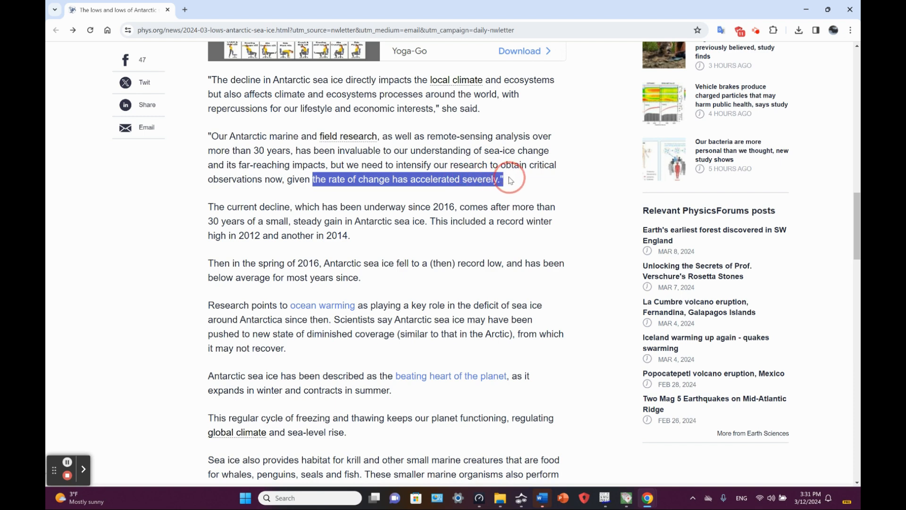
pyautogui.moveTo(836, 229)
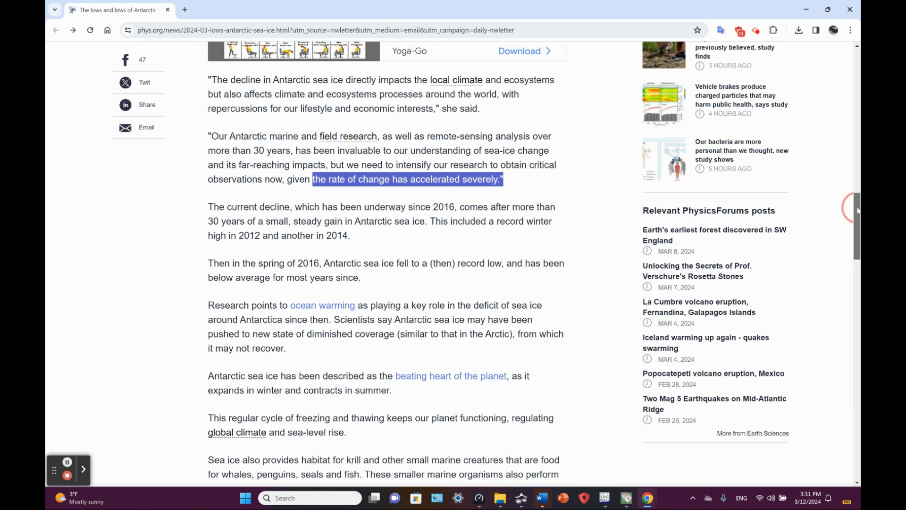
pyautogui.scroll(-3)
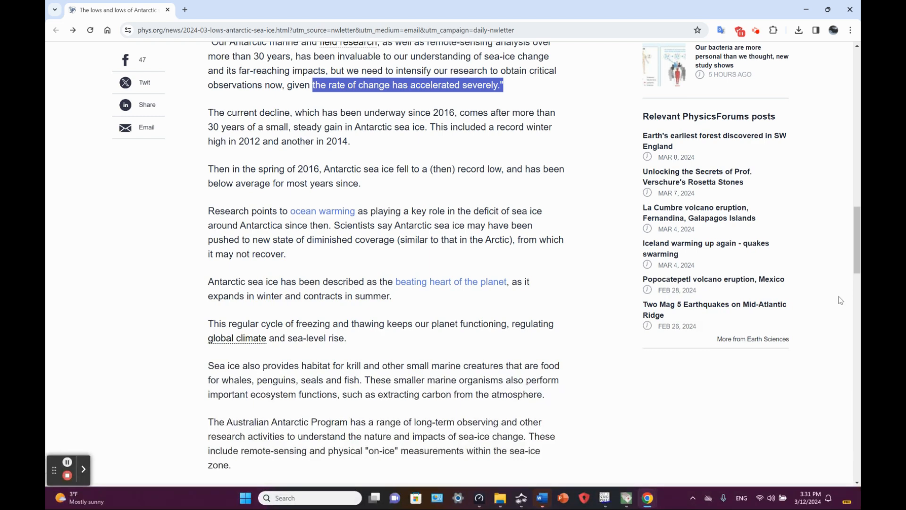
pyautogui.moveTo(824, 389)
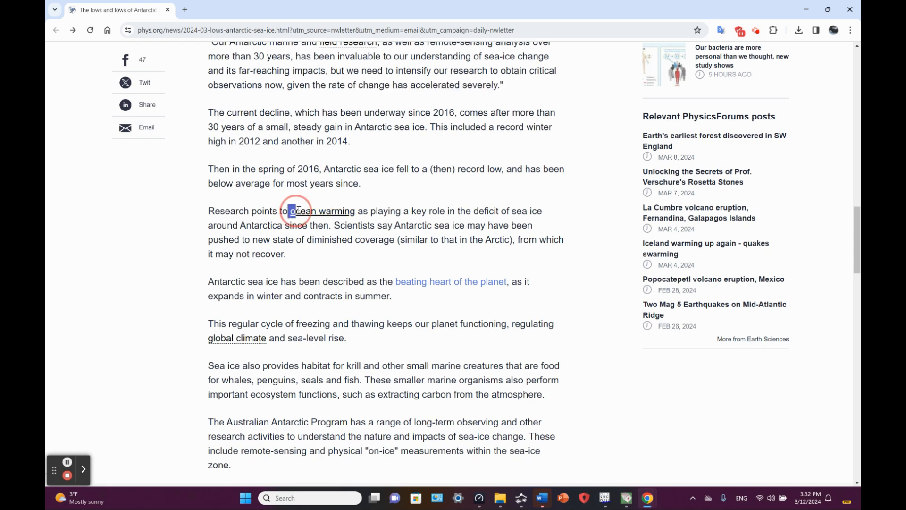
# Step: Select the words "ocean warming as" in the sea-ice deficit paragraph
pyautogui.moveTo(292, 211); pyautogui.dragTo(367, 210)
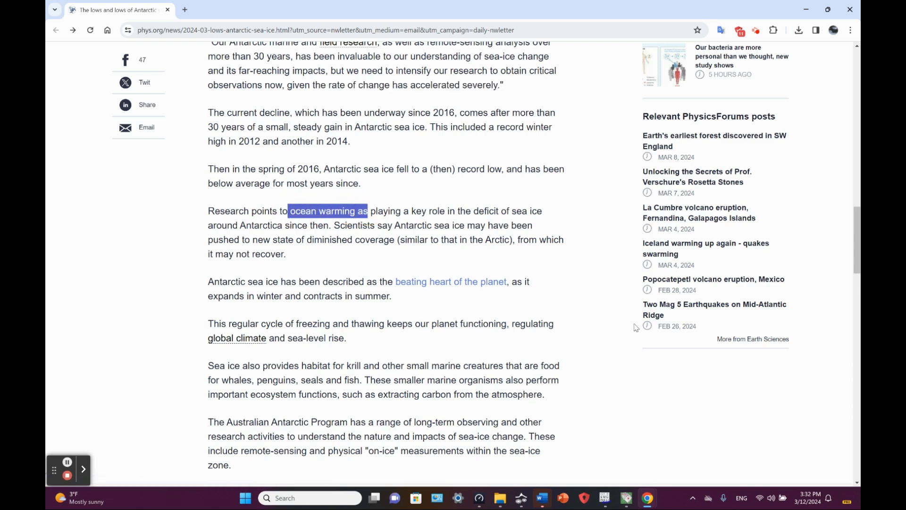
pyautogui.moveTo(652, 420)
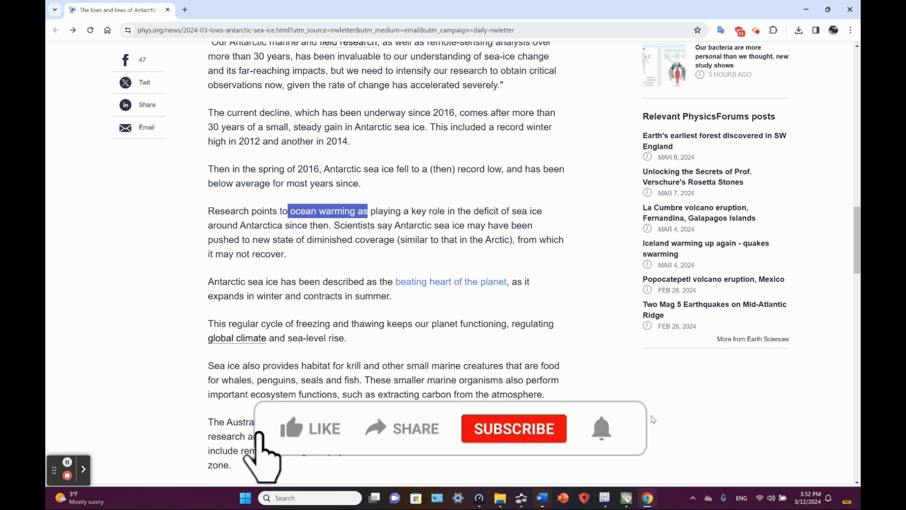
# Step: Click in the article, then scroll to the "Physical sea-ice measurements" paragraph
pyautogui.click(311, 428)
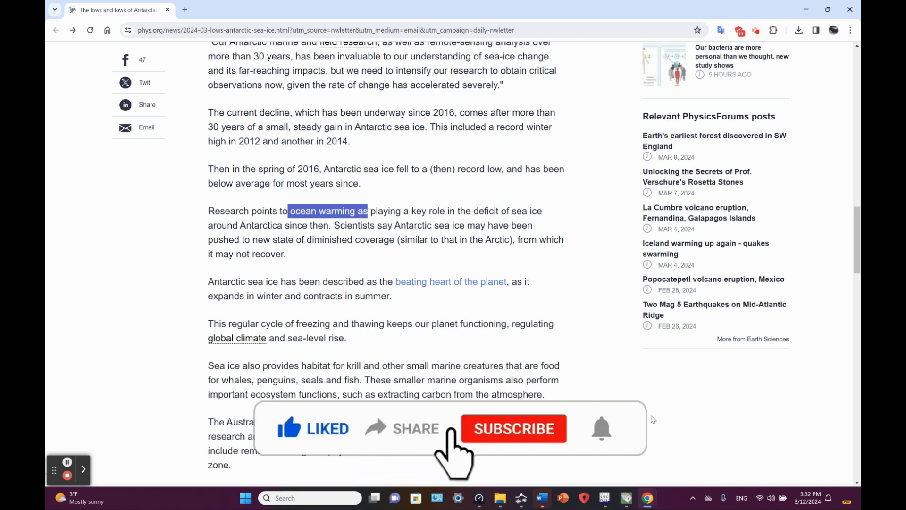
pyautogui.click(512, 428)
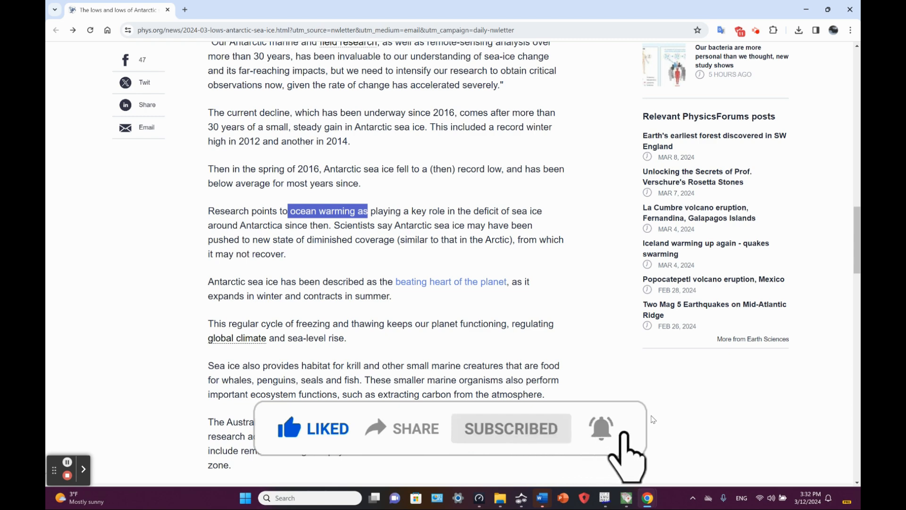
pyautogui.scroll(-3)
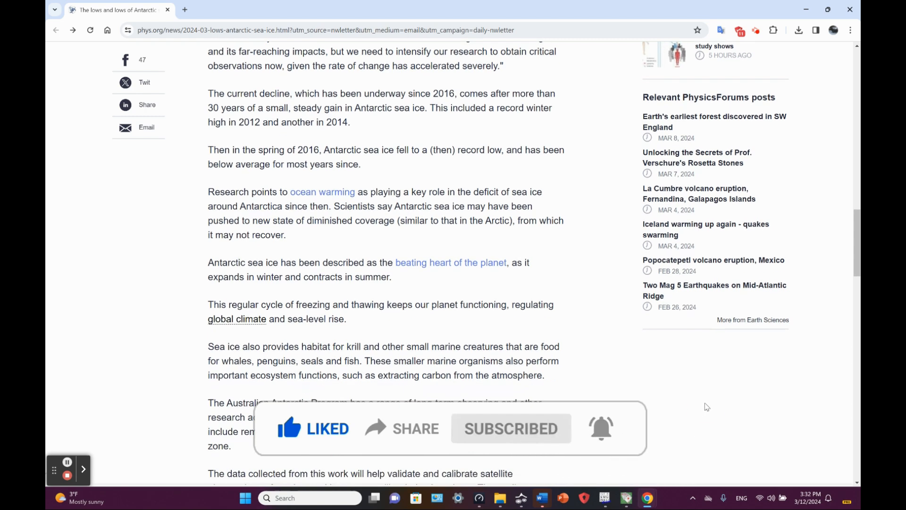
pyautogui.scroll(-3)
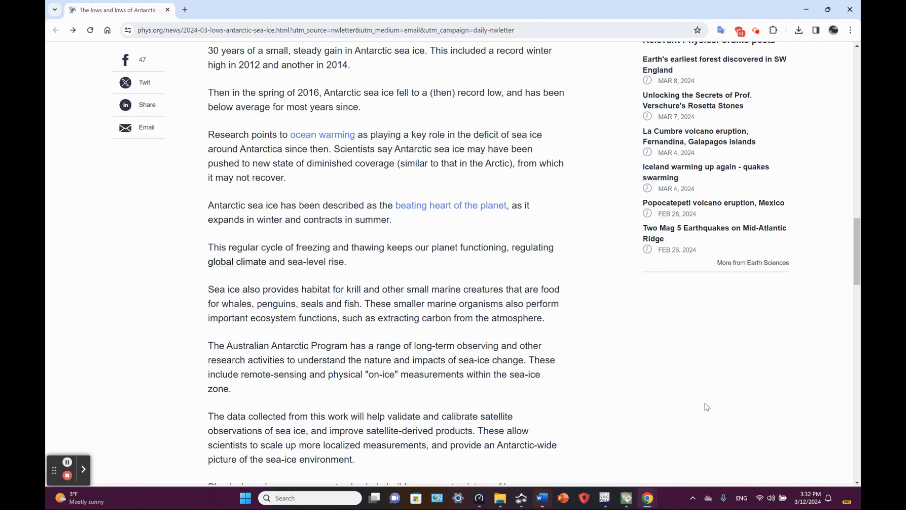
pyautogui.scroll(-3)
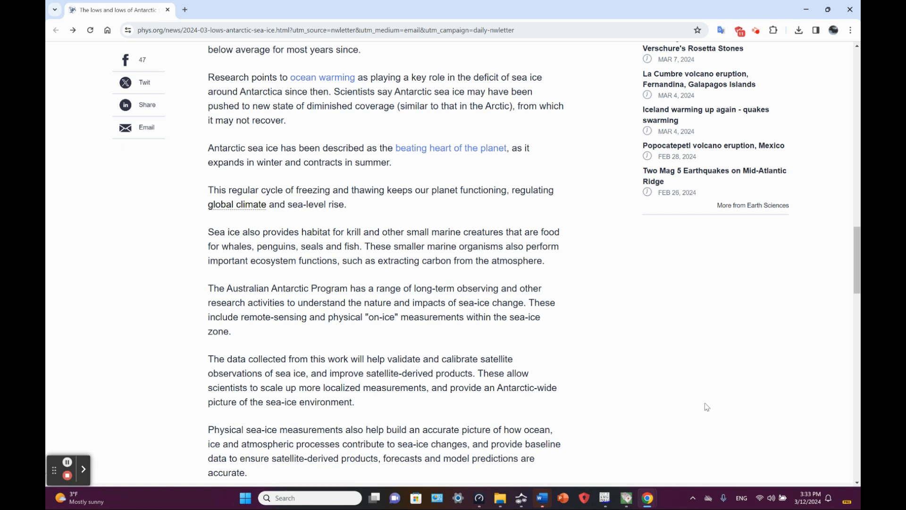
pyautogui.moveTo(423, 316)
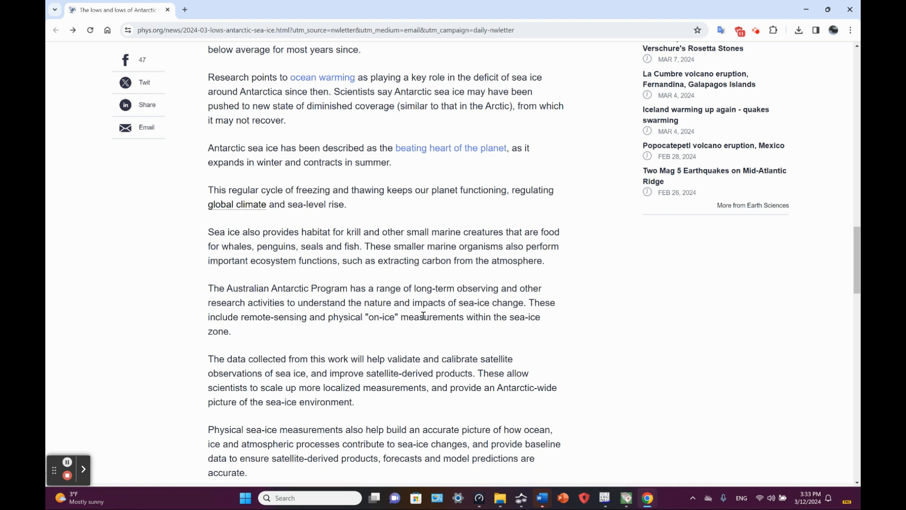
pyautogui.moveTo(361, 209)
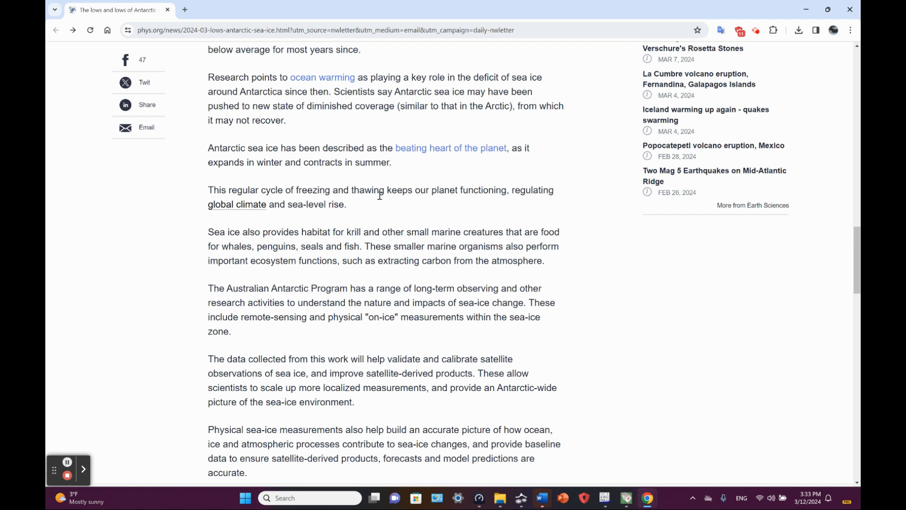
pyautogui.moveTo(365, 213)
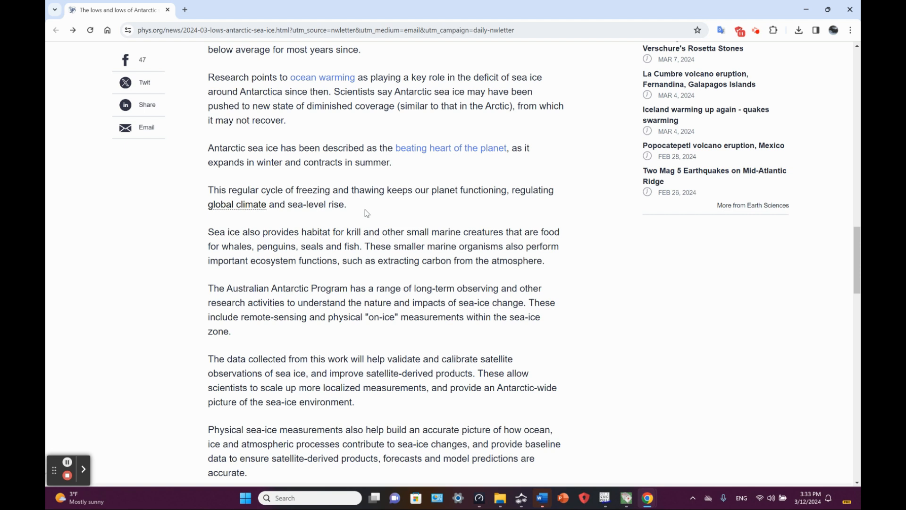
pyautogui.moveTo(365, 201)
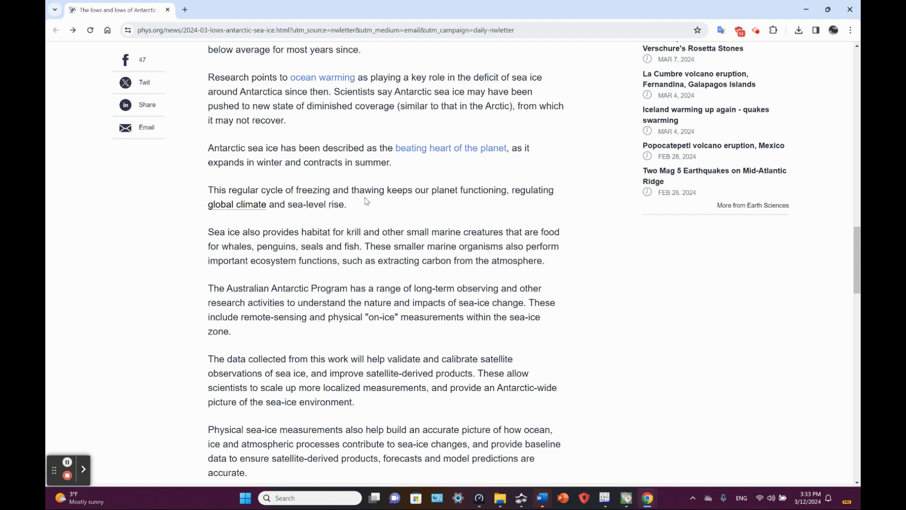
pyautogui.moveTo(664, 293)
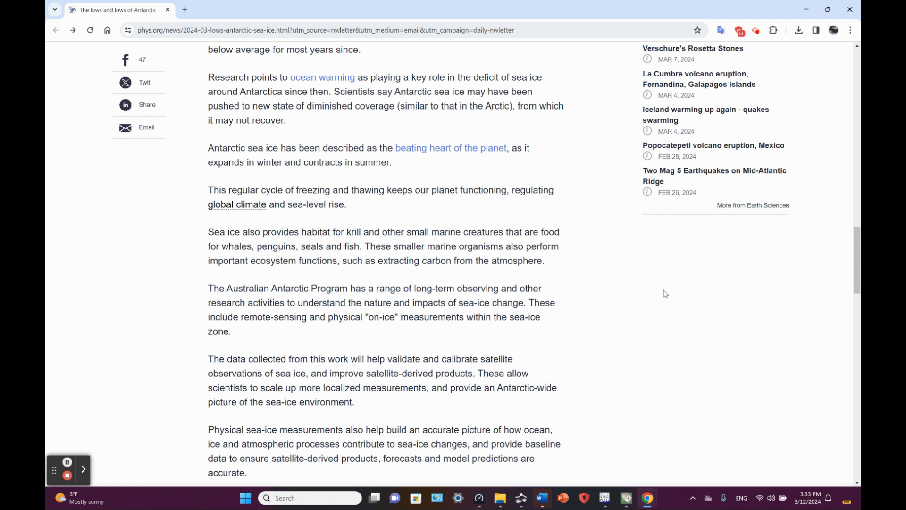
# Step: Scroll until the "Given Antarctica's global reach" paragraph appears at the bottom
pyautogui.scroll(-3)
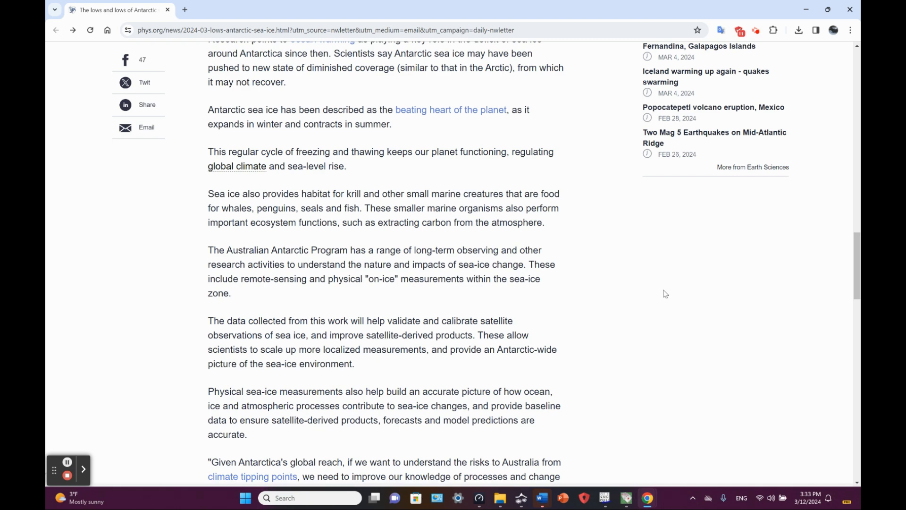
# Step: Scroll through Heil's full quote to the "Provided by Australian Antarctic Program" credit
pyautogui.scroll(-3)
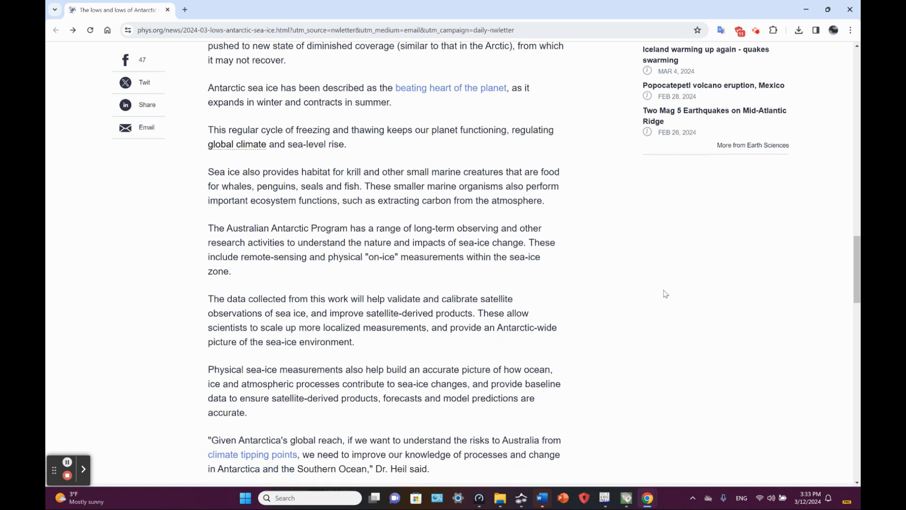
pyautogui.scroll(-3)
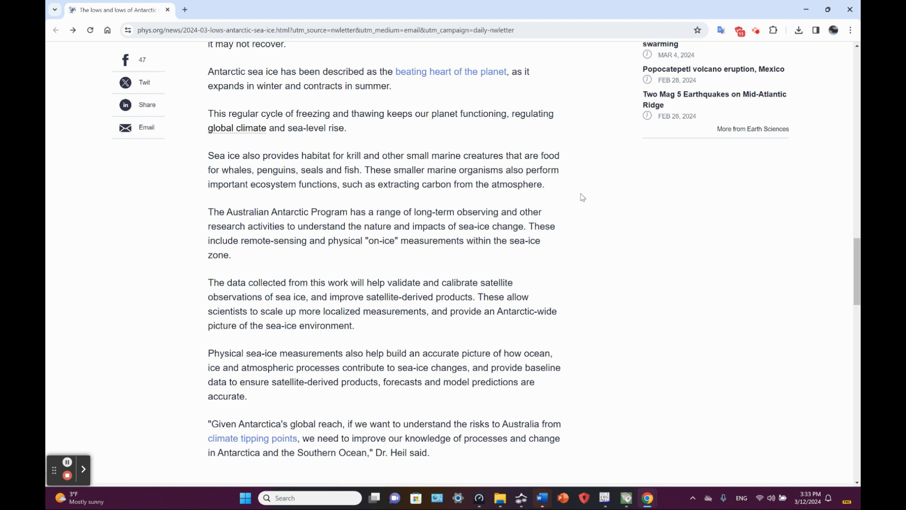
pyautogui.moveTo(603, 222)
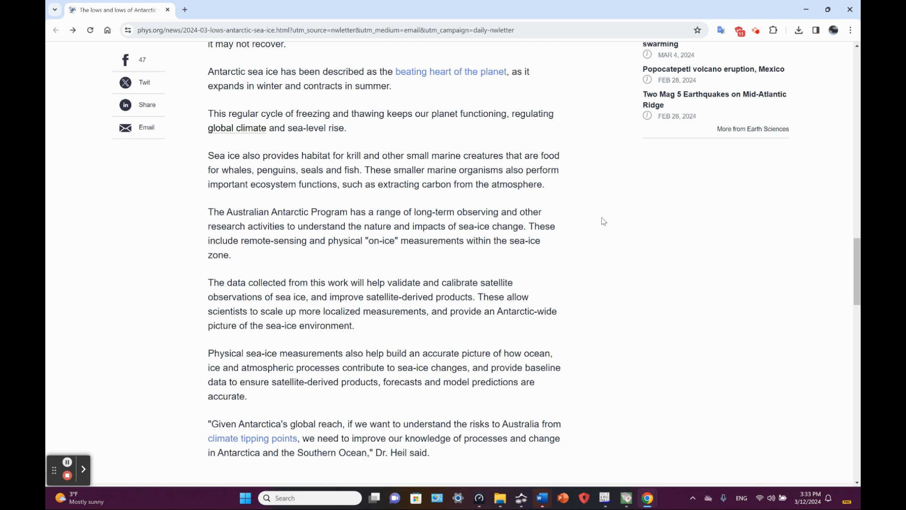
pyautogui.moveTo(670, 234)
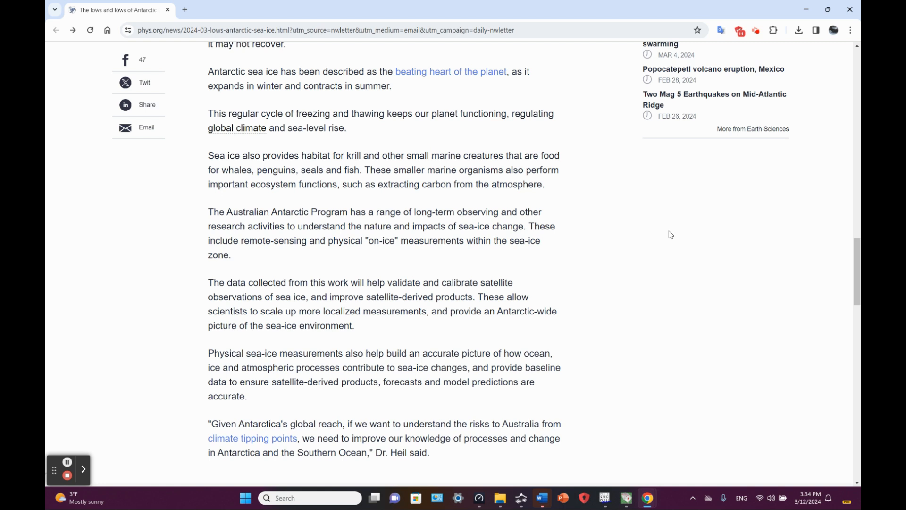
pyautogui.moveTo(446, 152)
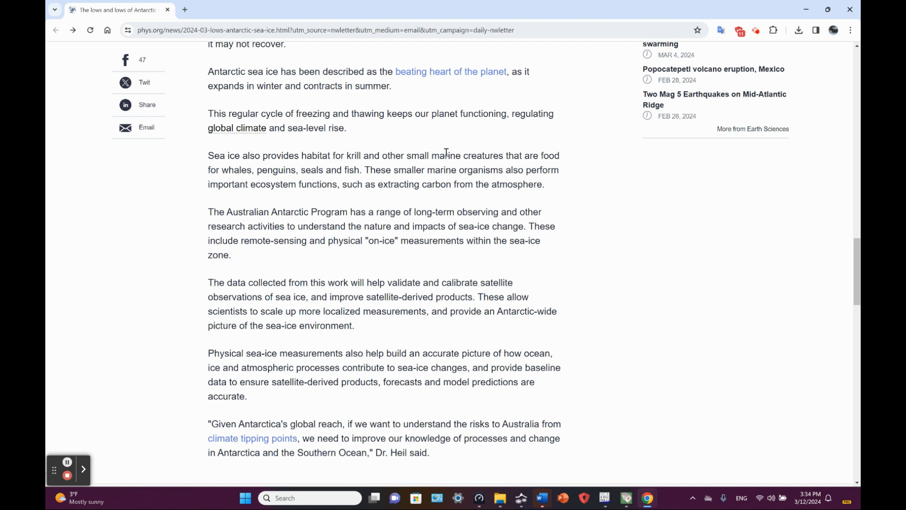
pyautogui.moveTo(571, 196)
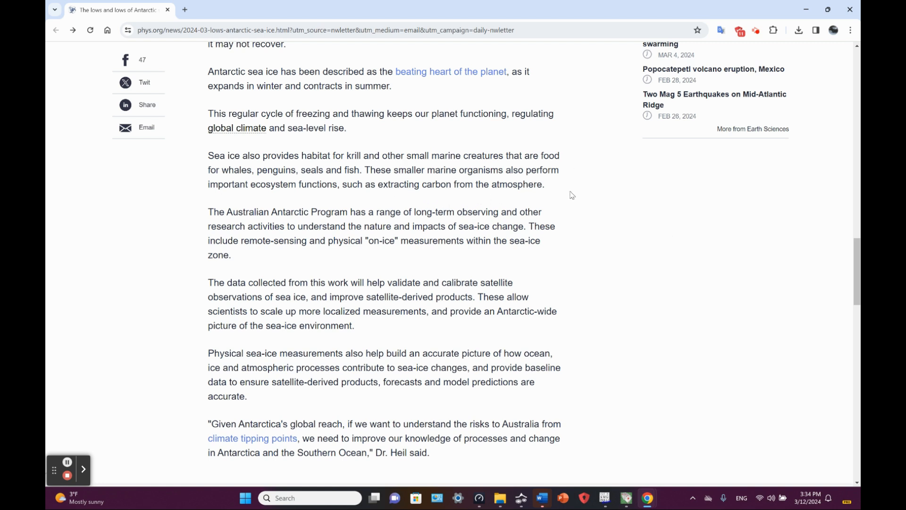
pyautogui.moveTo(624, 255)
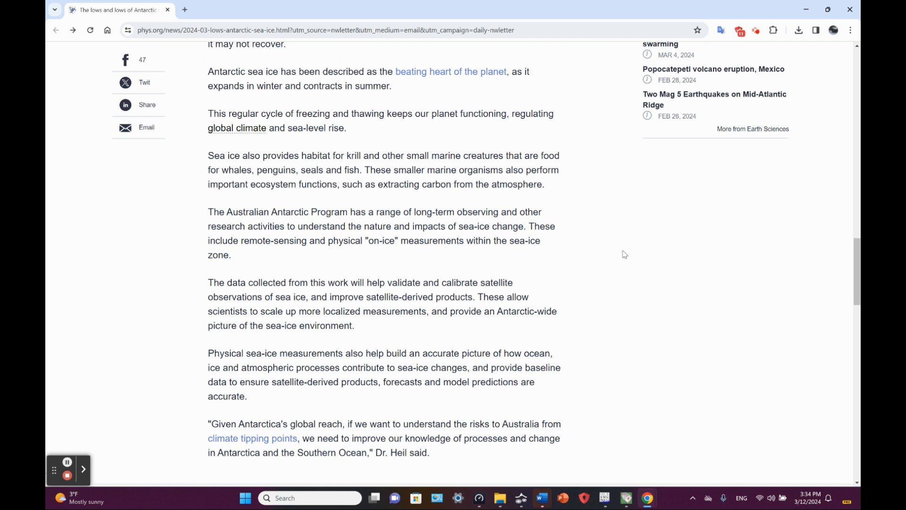
pyautogui.moveTo(647, 253)
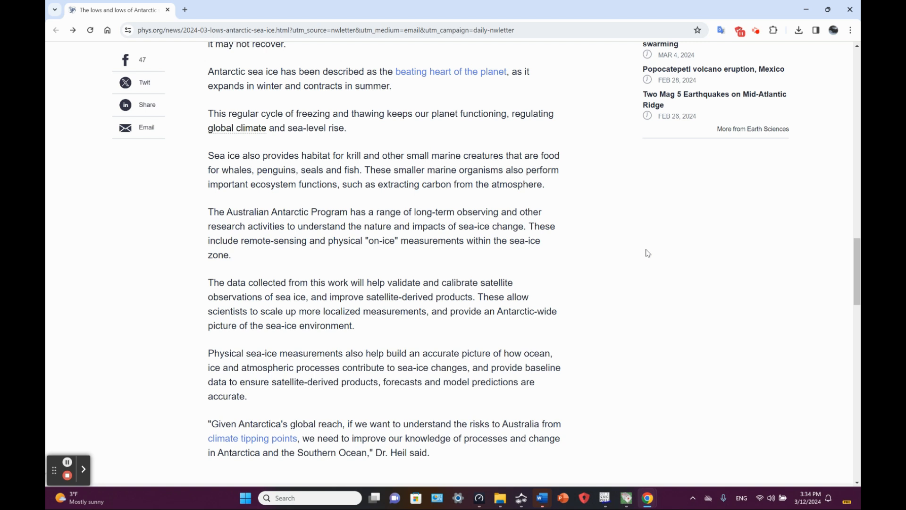
pyautogui.scroll(-3)
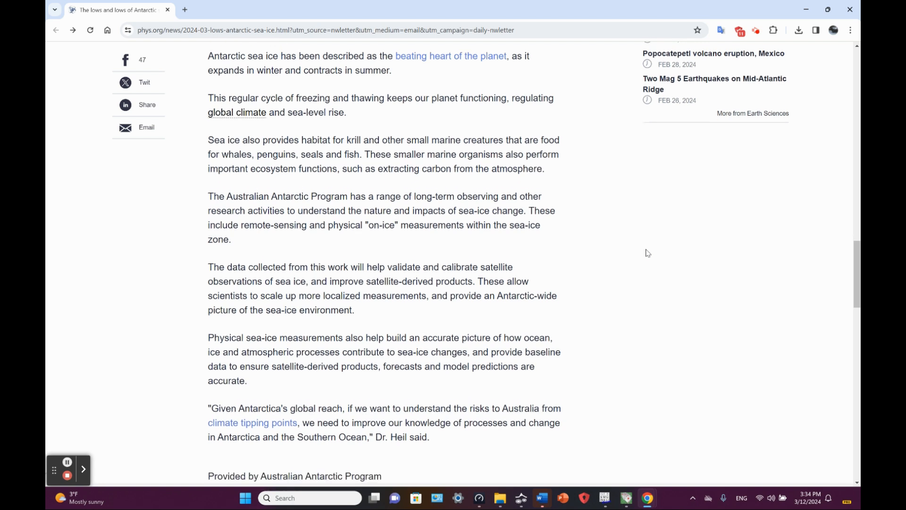
# Step: Scroll to the Explore further link on record-low winter sea ice and share counts
pyautogui.scroll(-3)
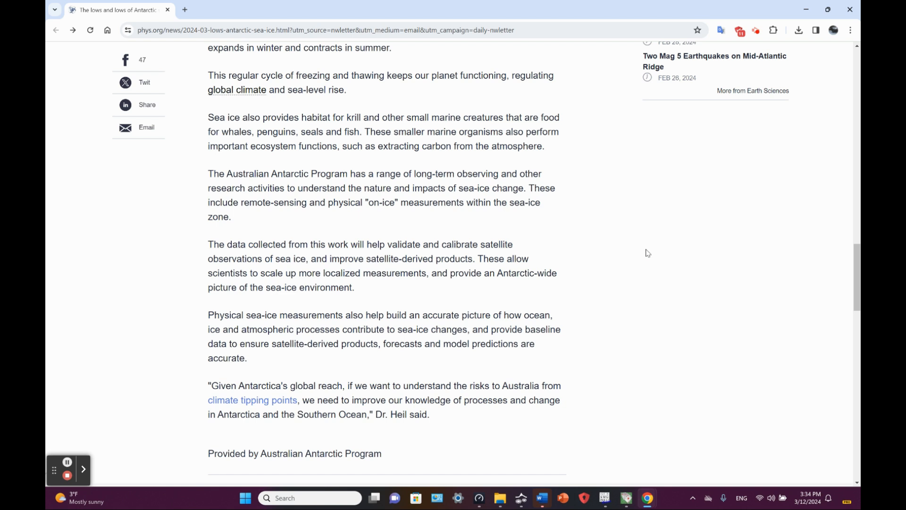
pyautogui.scroll(-3)
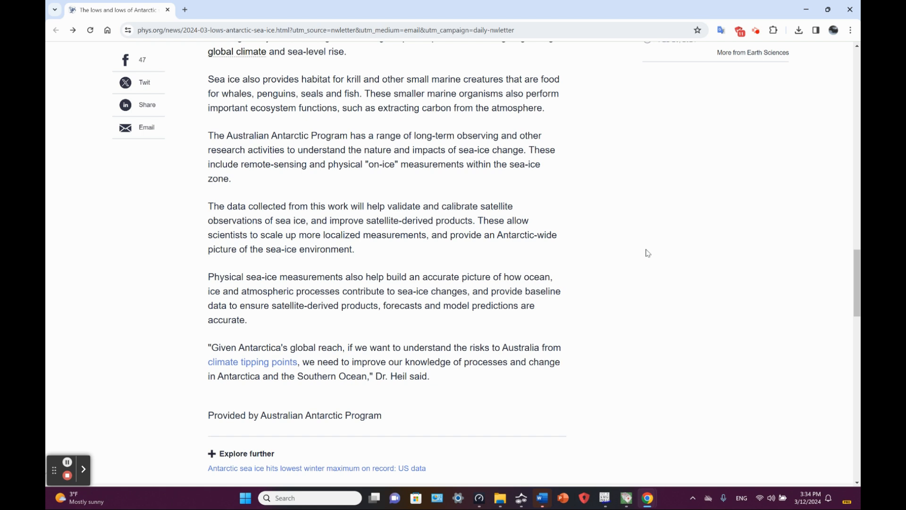
pyautogui.scroll(-3)
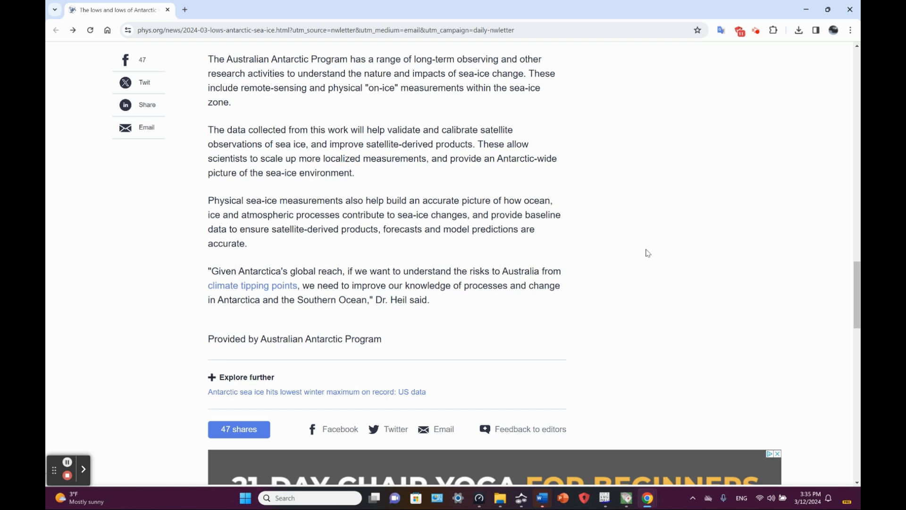
pyautogui.moveTo(437, 197)
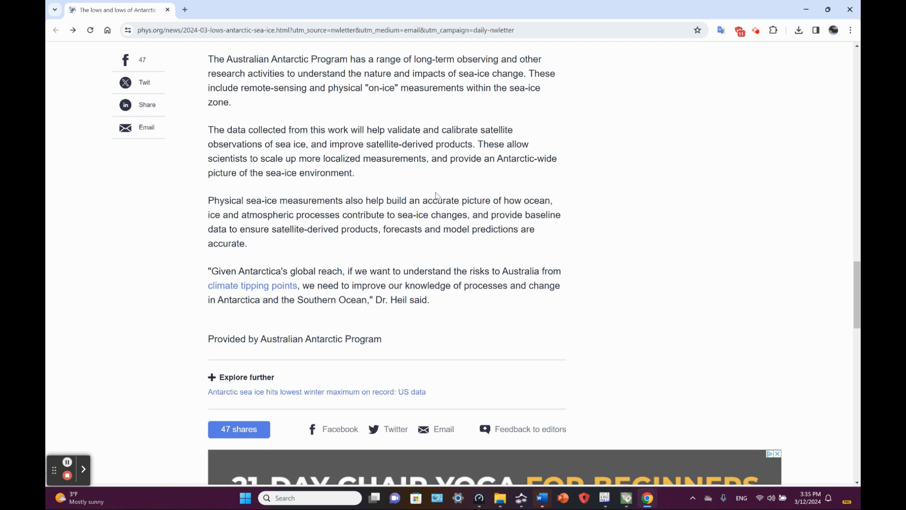
pyautogui.moveTo(359, 239)
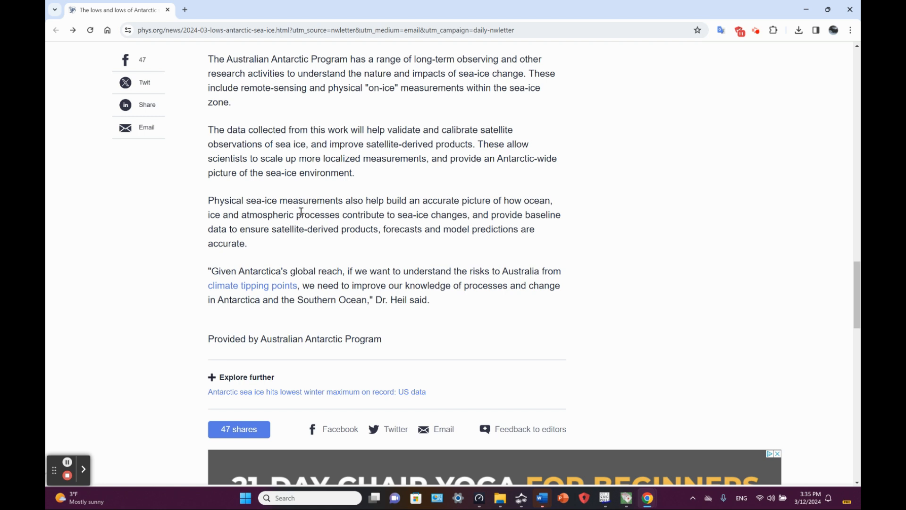
pyautogui.moveTo(590, 231)
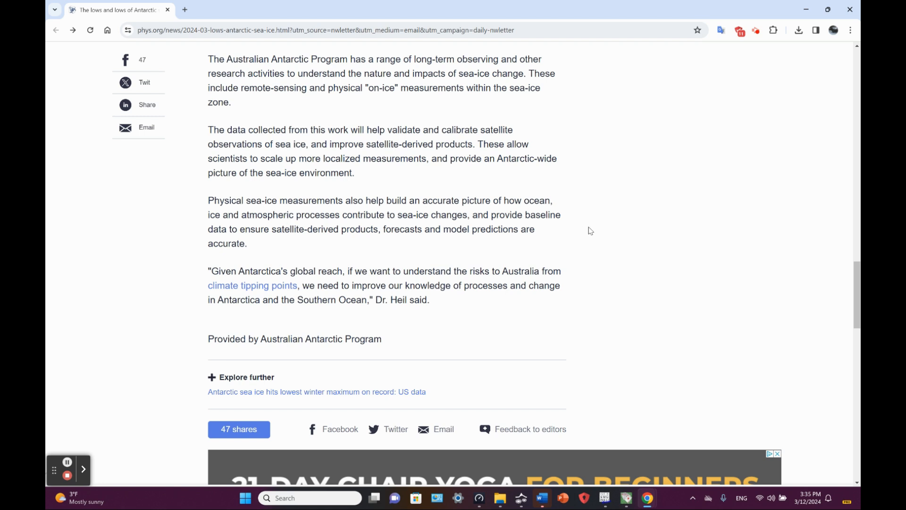
pyautogui.moveTo(635, 237)
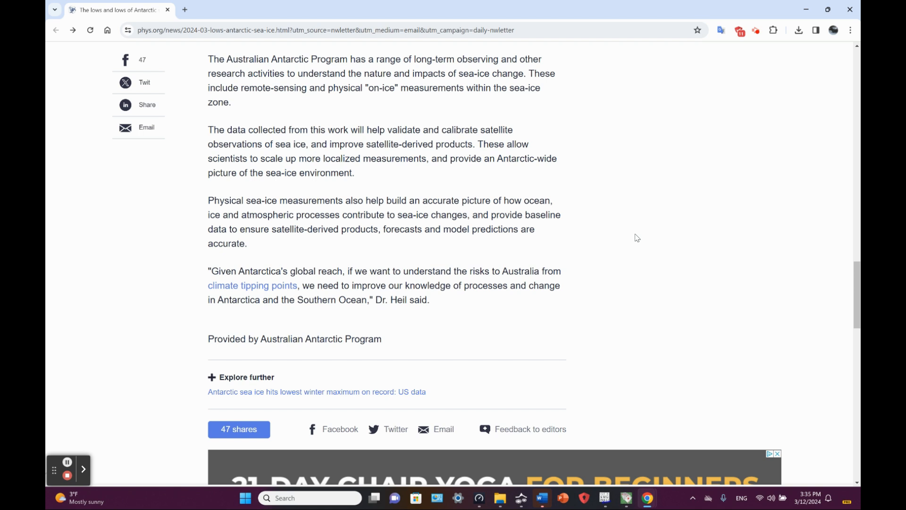
# Step: Scroll down past the article end to the '21-Day Chair Yoga for Beginners' ad headline
pyautogui.scroll(-3)
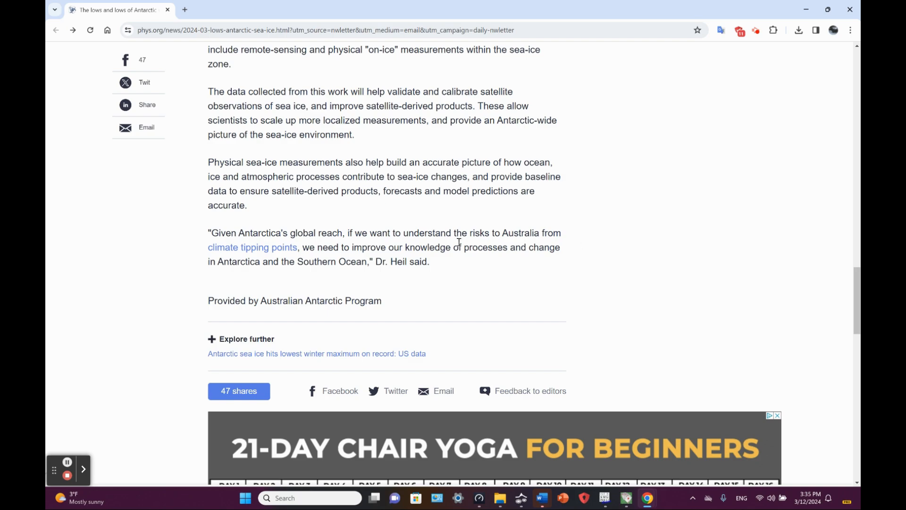
pyautogui.moveTo(724, 230)
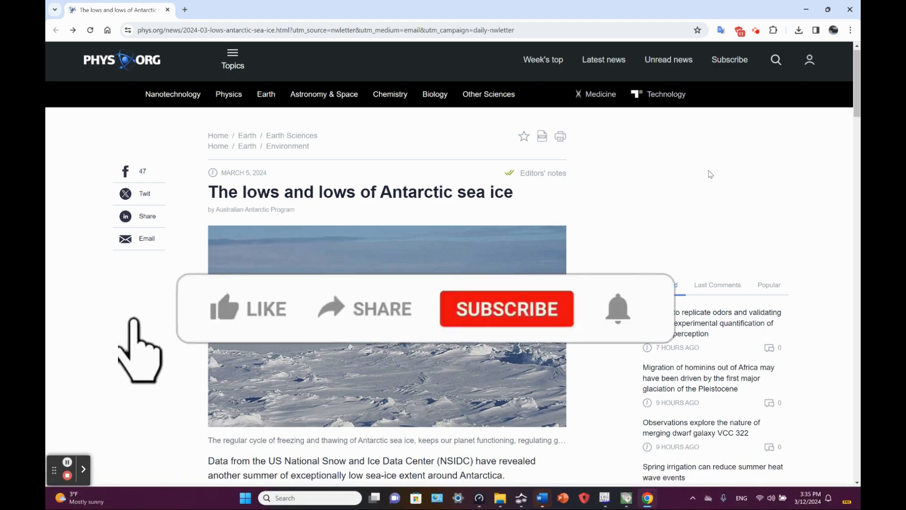
pyautogui.click(247, 308)
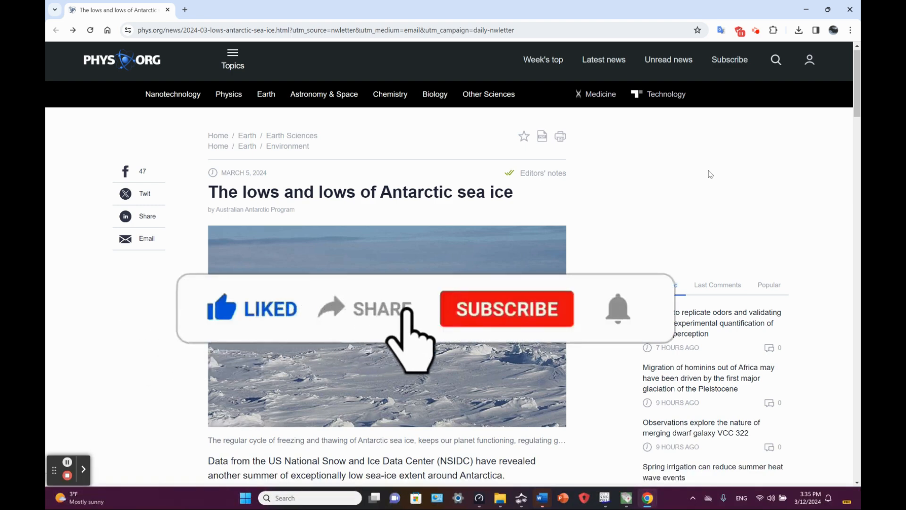
pyautogui.click(506, 308)
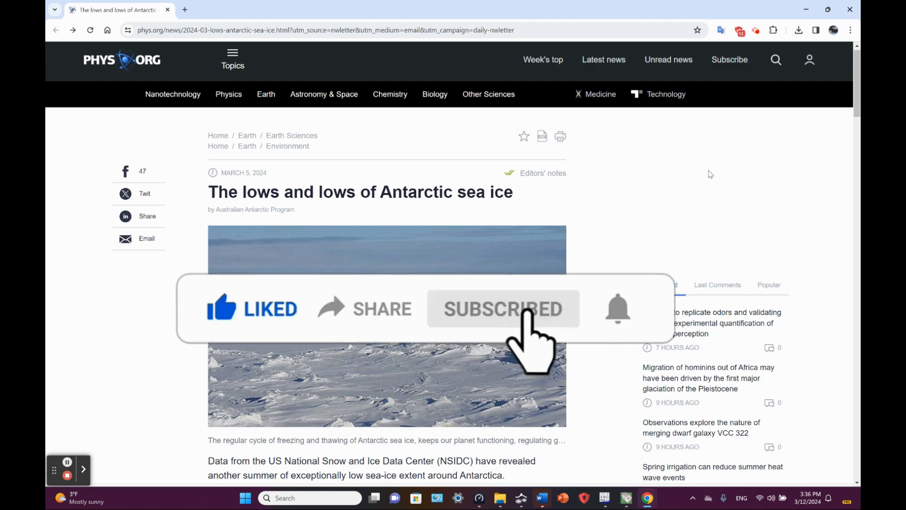